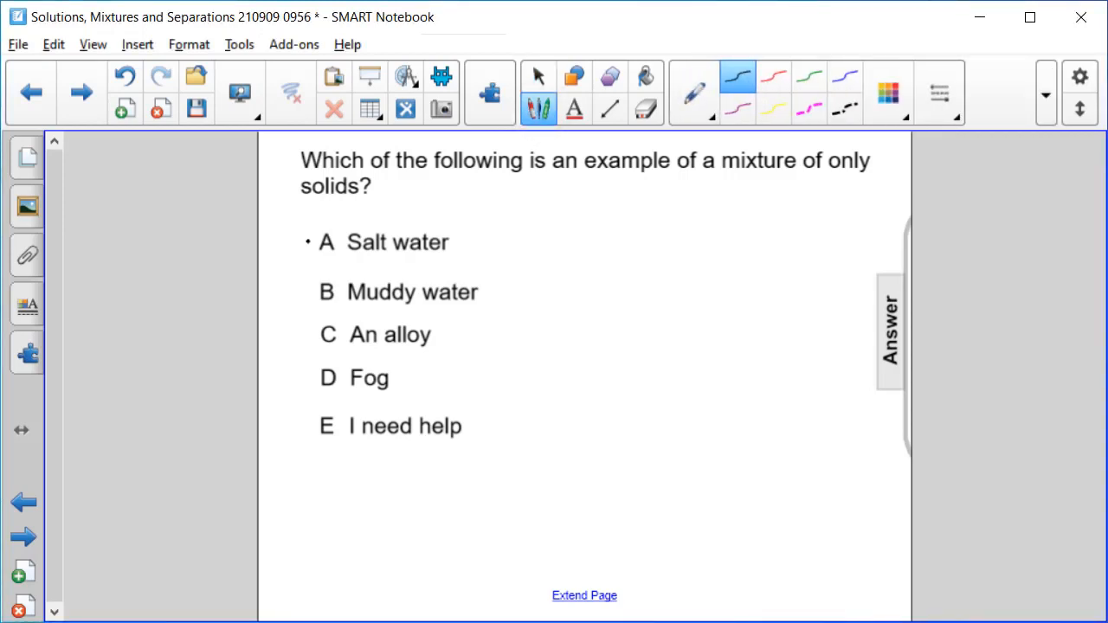
Strike through choices A 'Salt water' and B 'Muddy water' with black pen lines.
drag(307, 243, 480, 251)
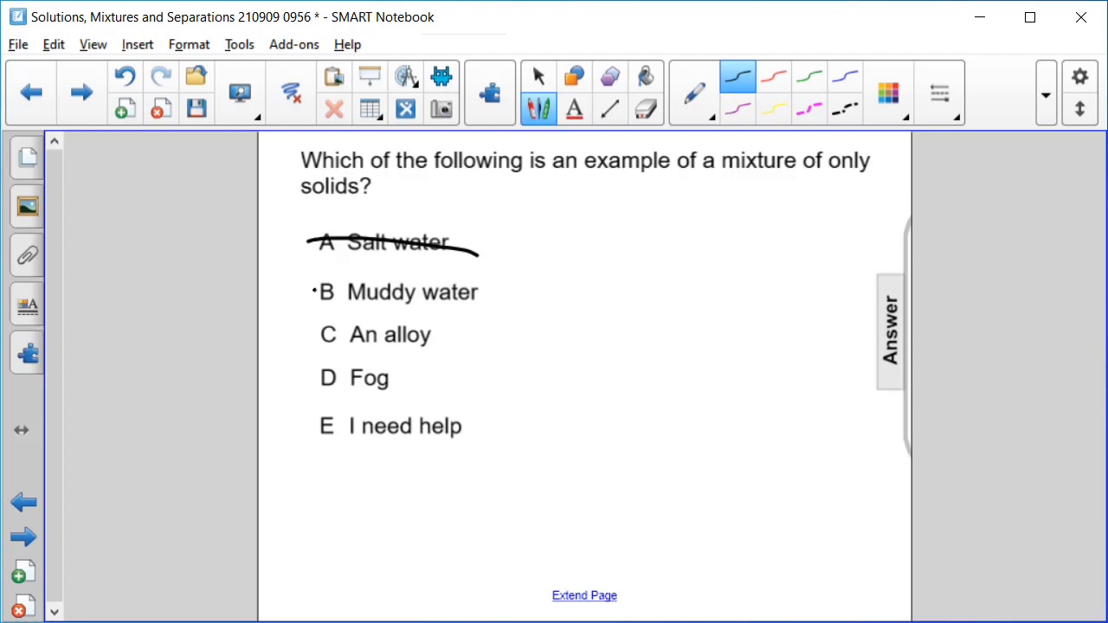
drag(316, 300, 489, 300)
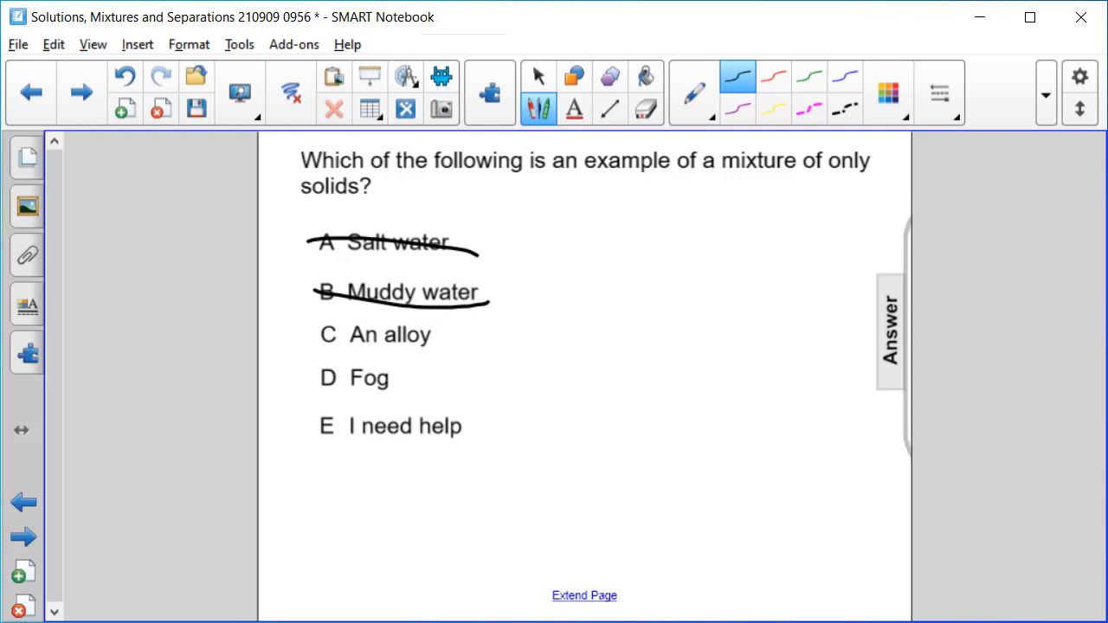
Strike through choice D 'Fog' and circle choice C 'An alloy' in ink.
drag(316, 378, 437, 379)
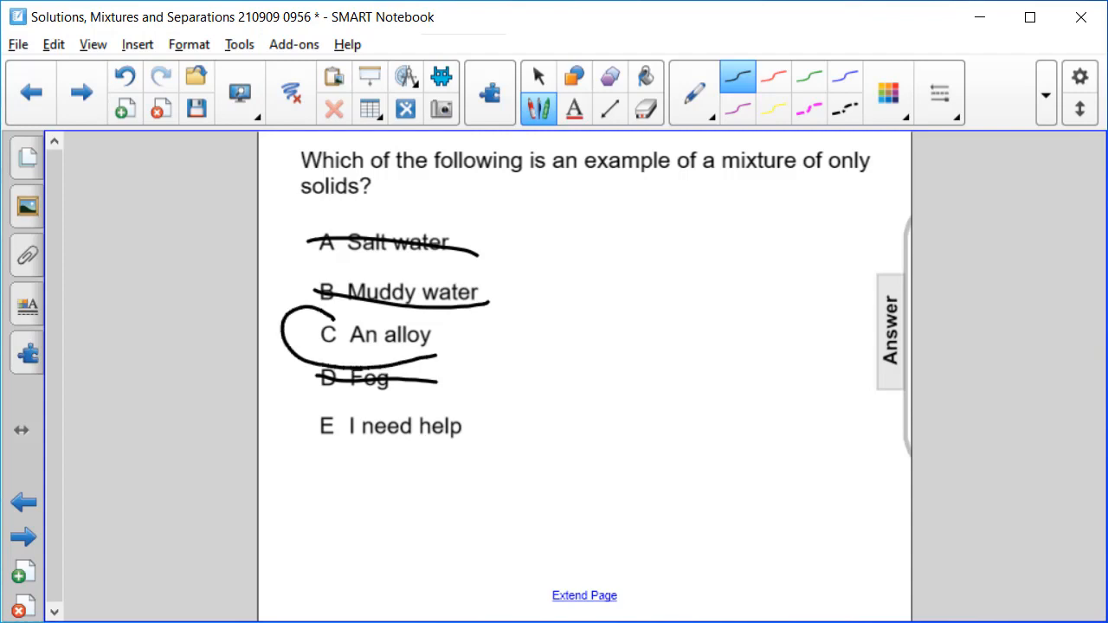
drag(294, 311, 441, 346)
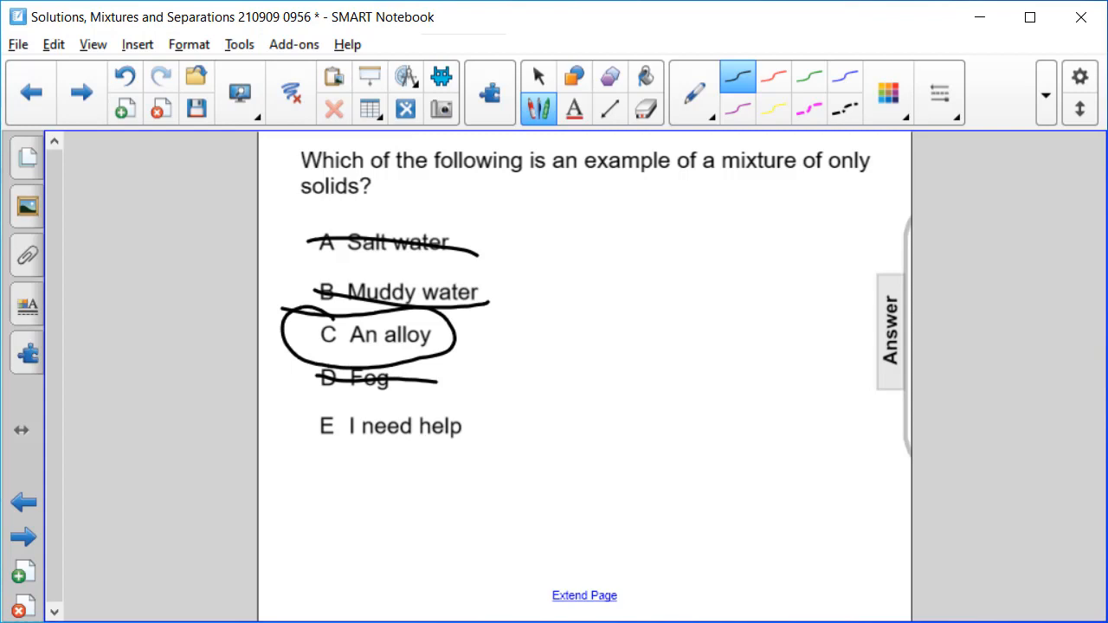